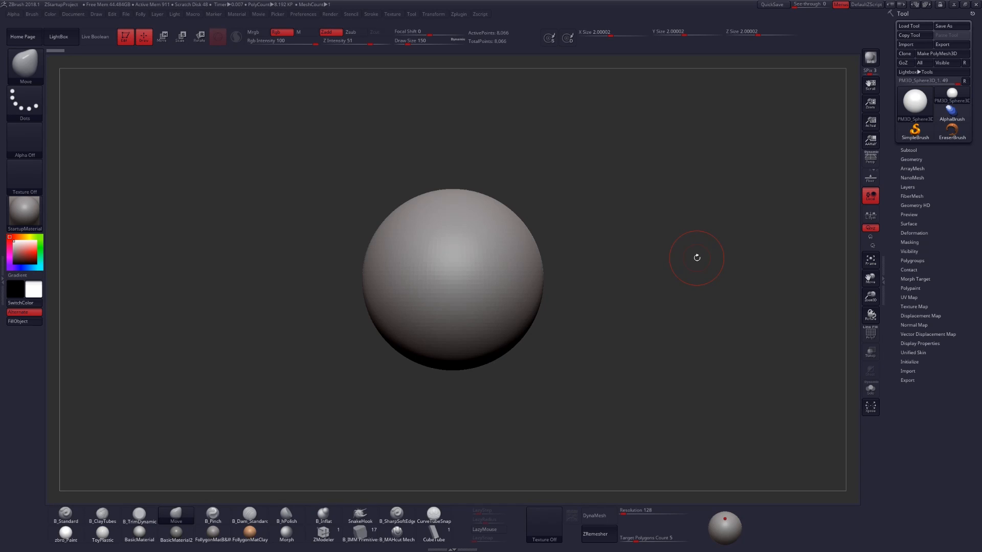
mouse_move(765, 121)
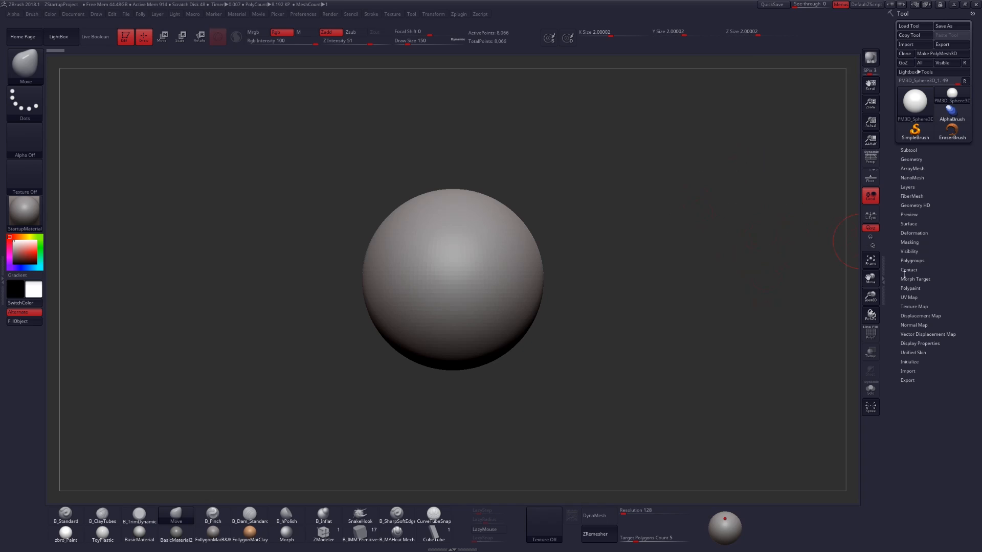
- Initialize a quick Y-axis cylinder and stretch it into a tall, thin column
left_click(909, 361)
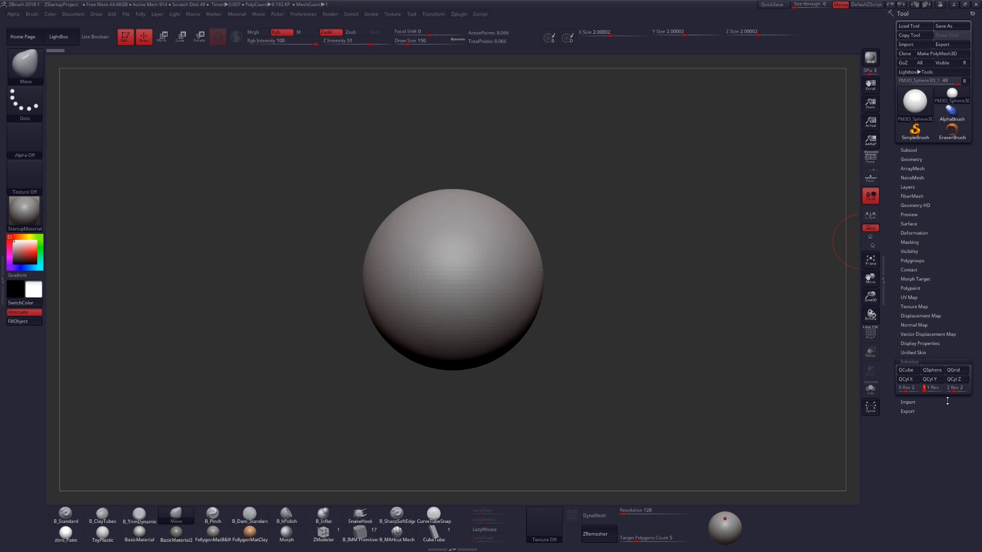
left_click(930, 378)
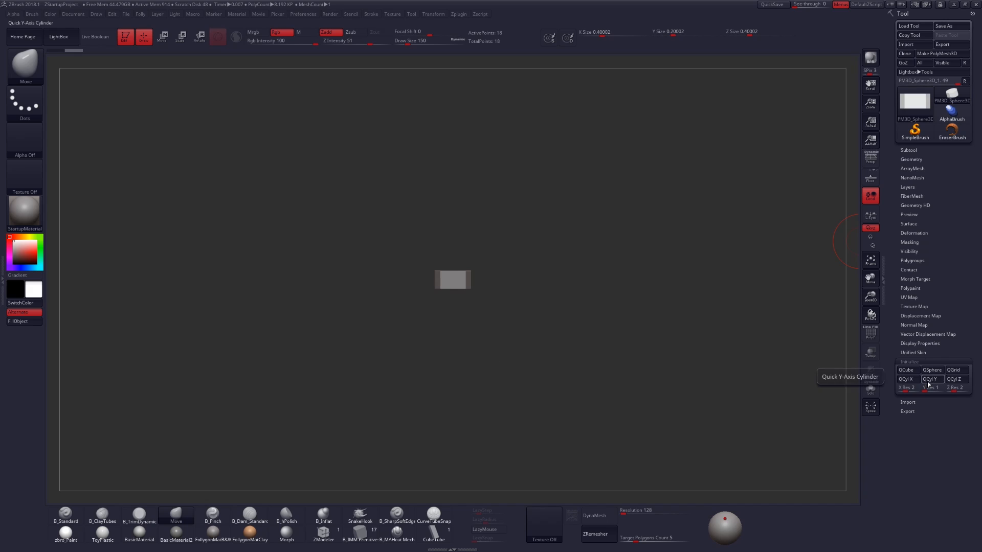
left_click(912, 160)
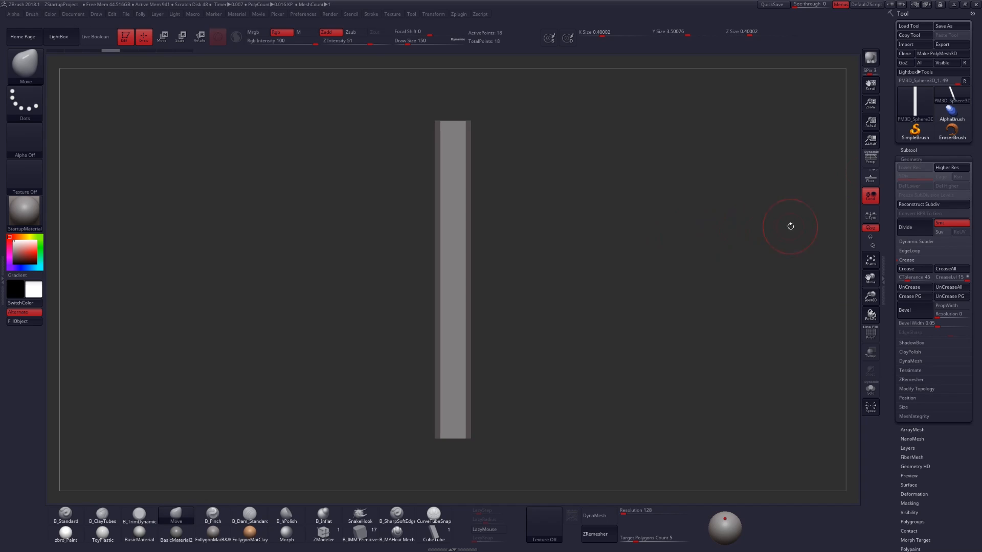
- Divide the cylinder for a smoother surface, then bring up the Move gizmo's deformer list
left_click(908, 227)
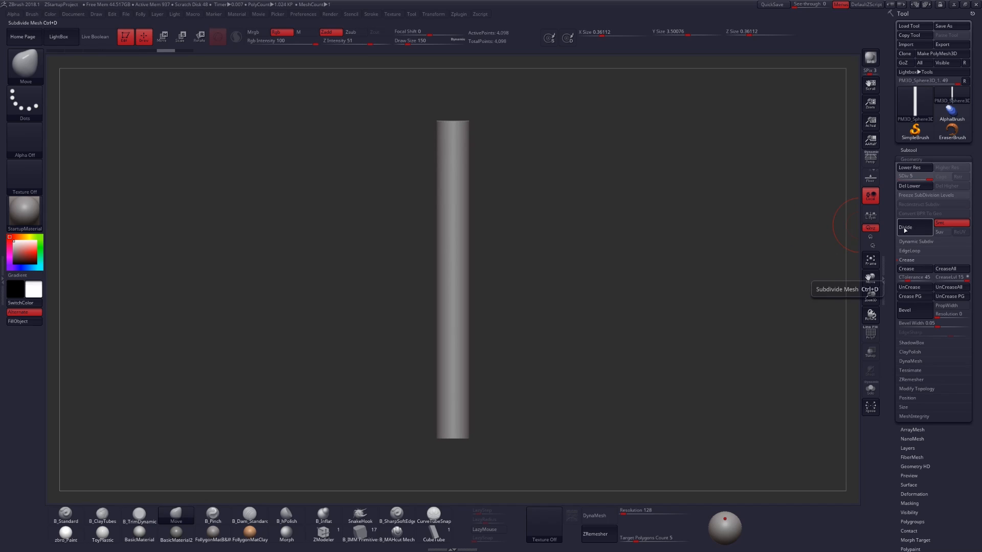
mouse_move(163, 38)
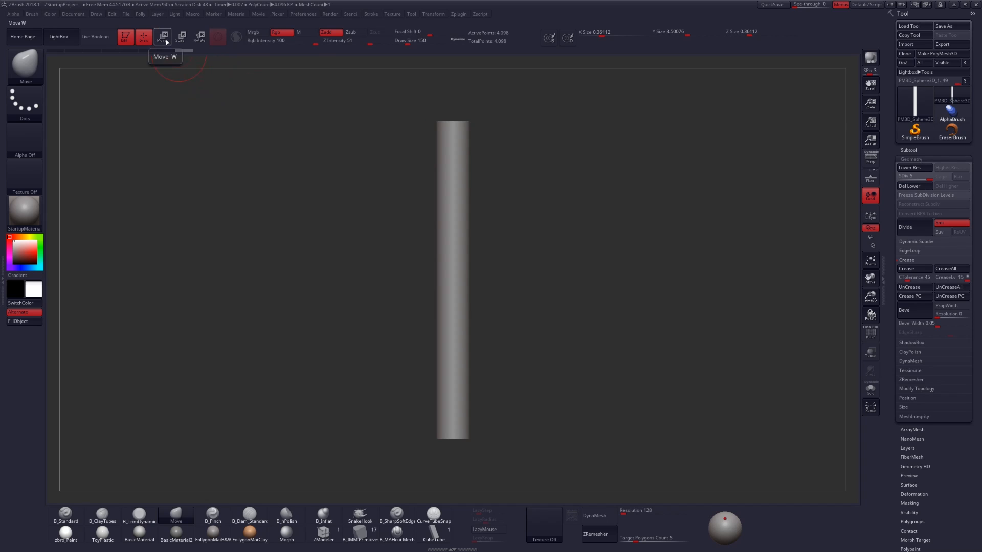
left_click(163, 37)
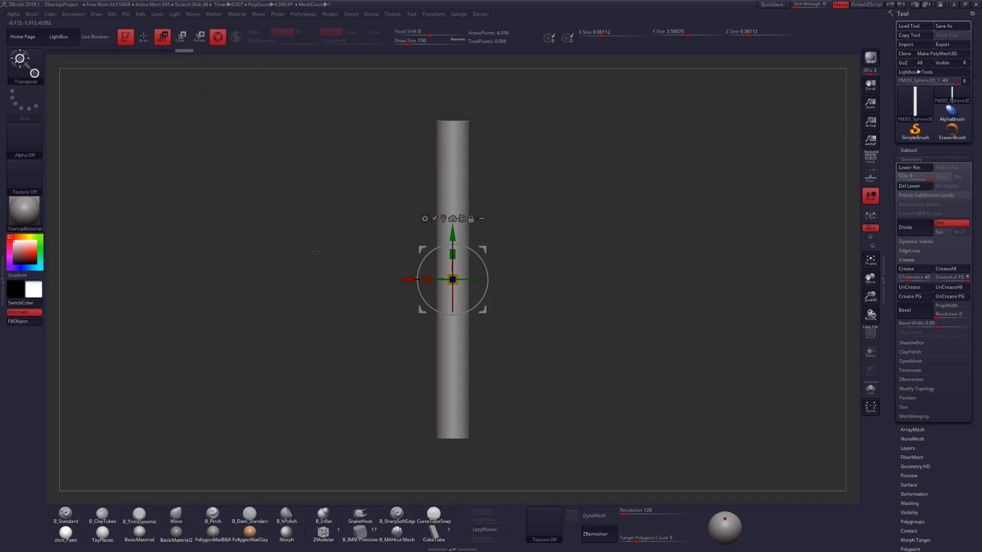
left_click(454, 219)
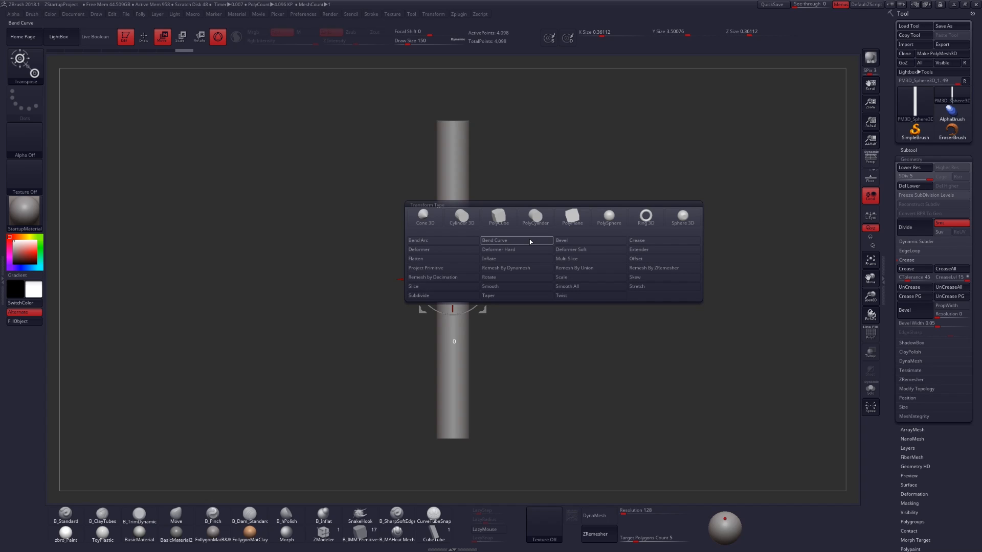
- Attach the Bend Curve deformer so control points run along the cylinder
left_click(495, 240)
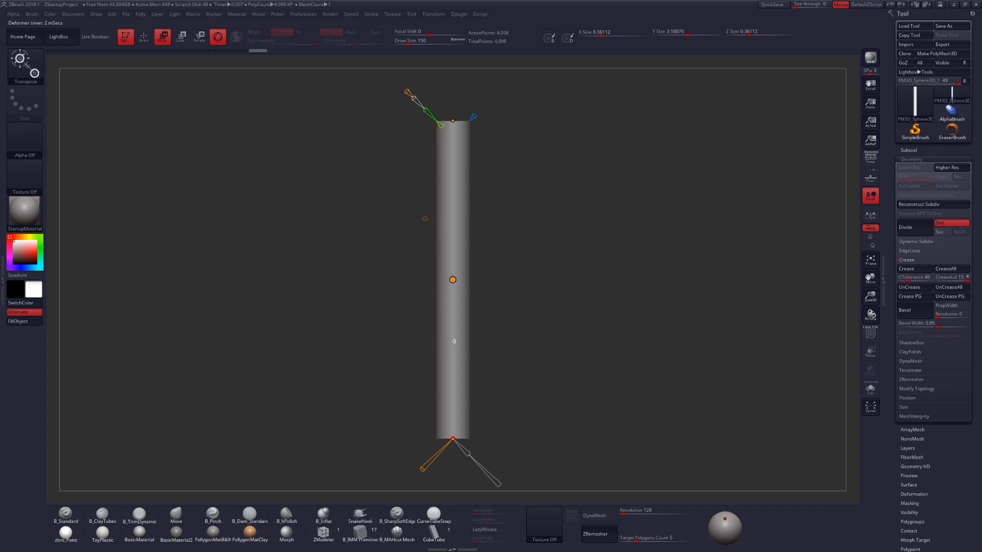
- Drag the Bend Curve control points to curve the cylinder into a kinked arc
left_click_drag(452, 279, 439, 270)
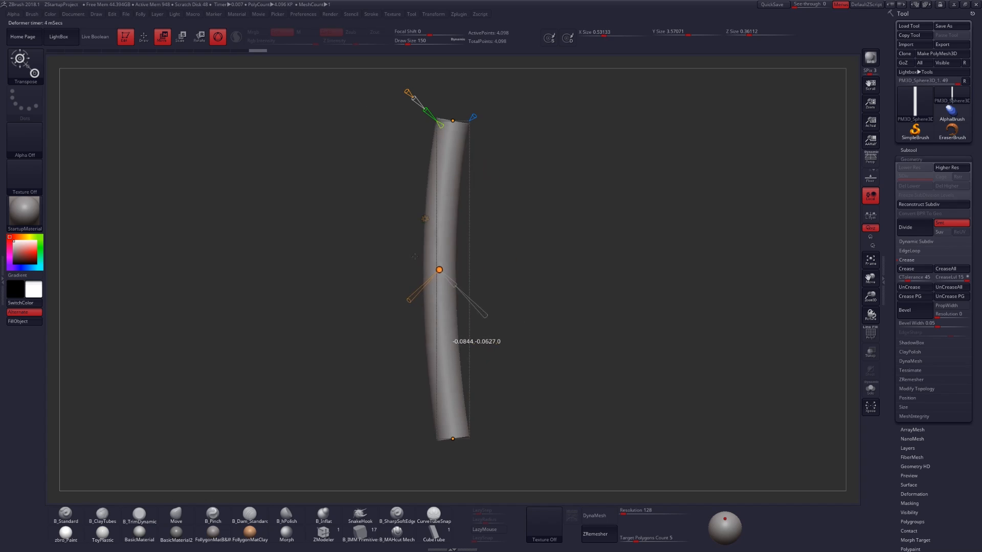
left_click_drag(439, 270, 460, 270)
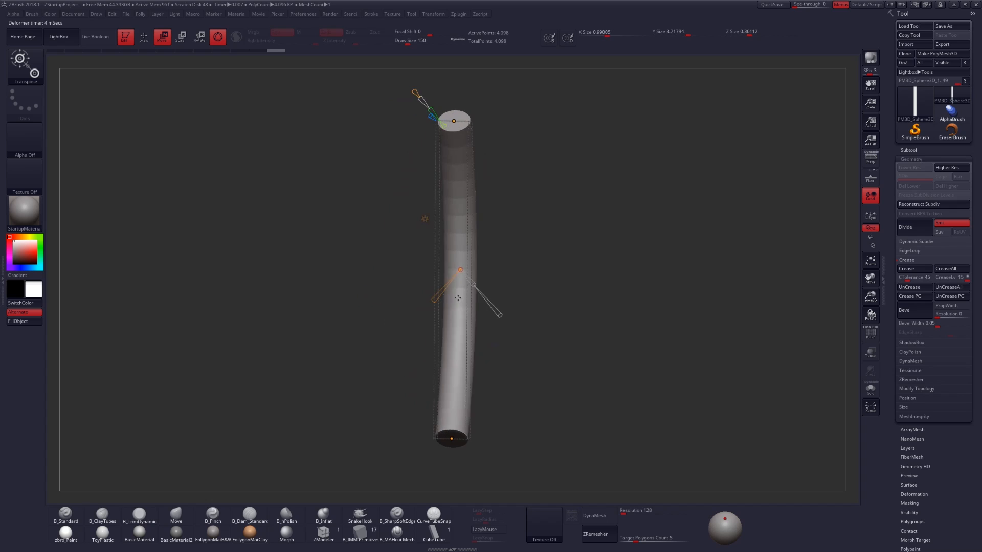
left_click_drag(461, 270, 467, 271)
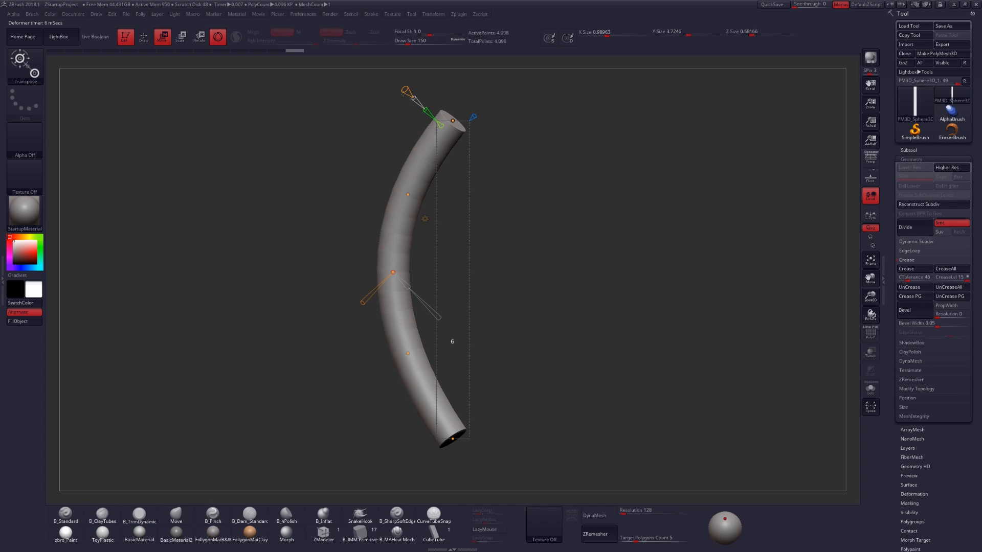
left_click_drag(393, 272, 412, 197)
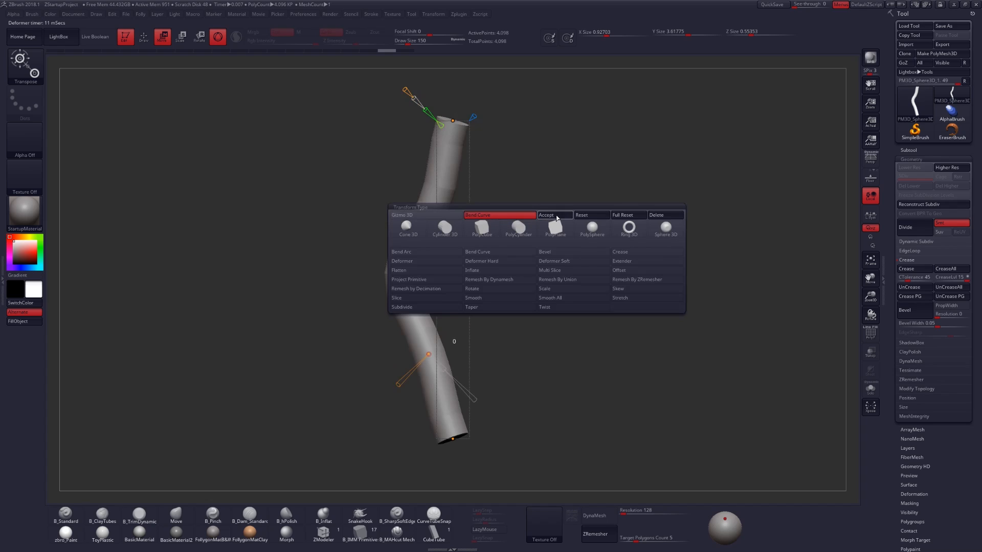
- Accept the bend, return to sculpting, then undo back to the straight cylinder
left_click(554, 215)
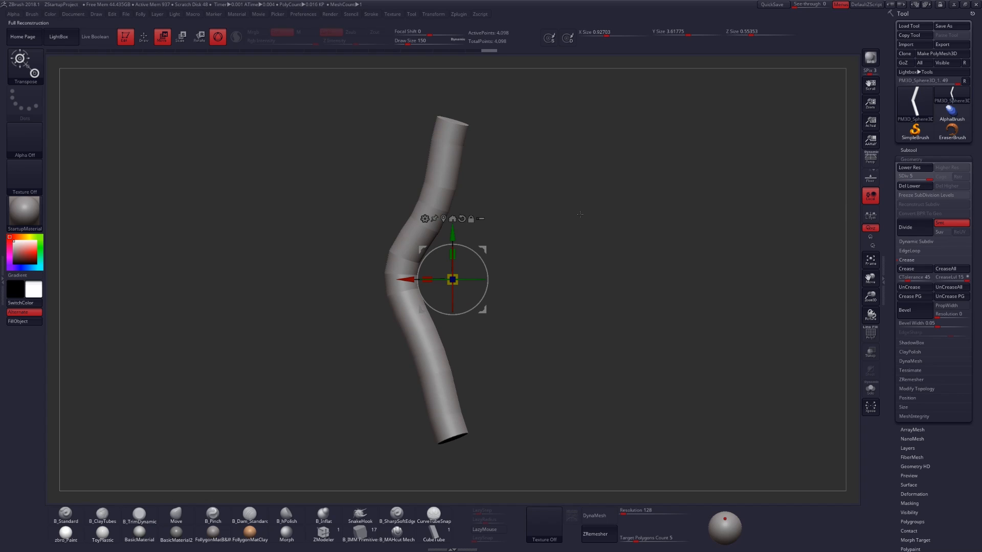
left_click(177, 521)
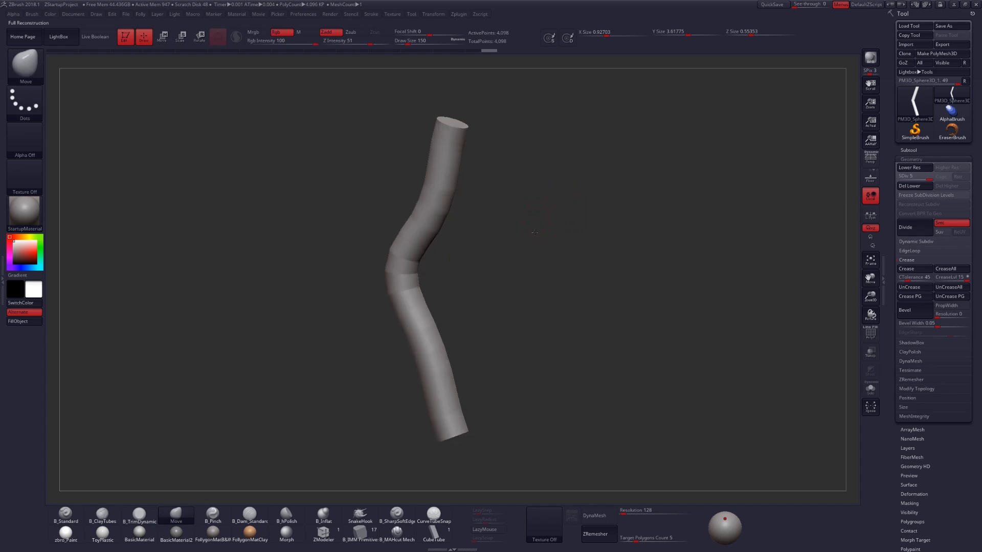
left_click_drag(532, 232, 557, 243)
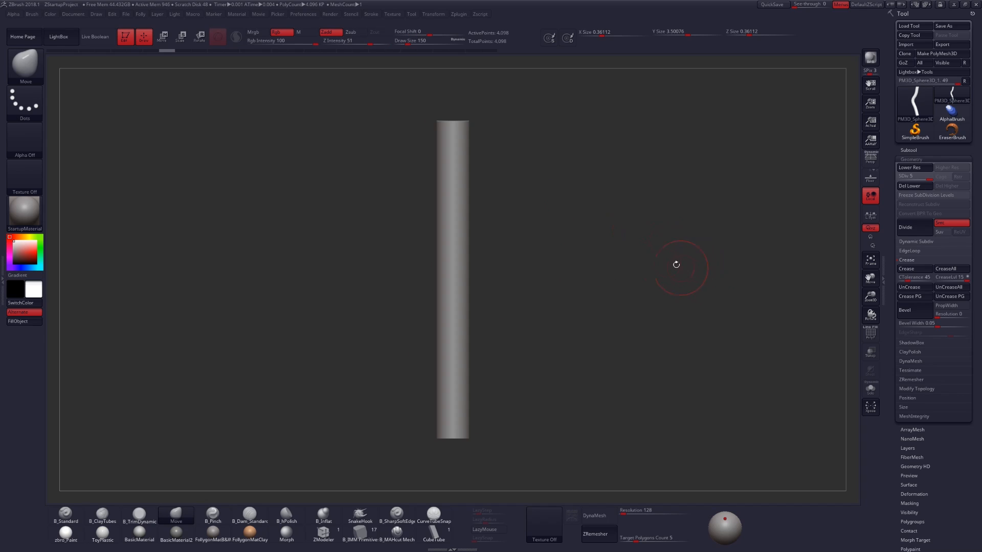
mouse_move(641, 213)
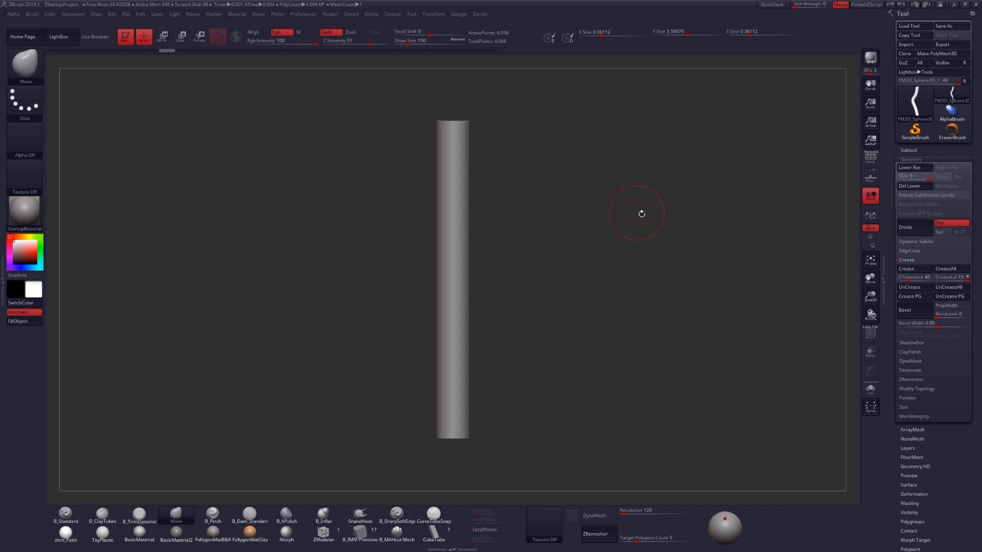
- Re-enter gizmo mode and toggle to the classic TransPose action line
left_click(143, 37)
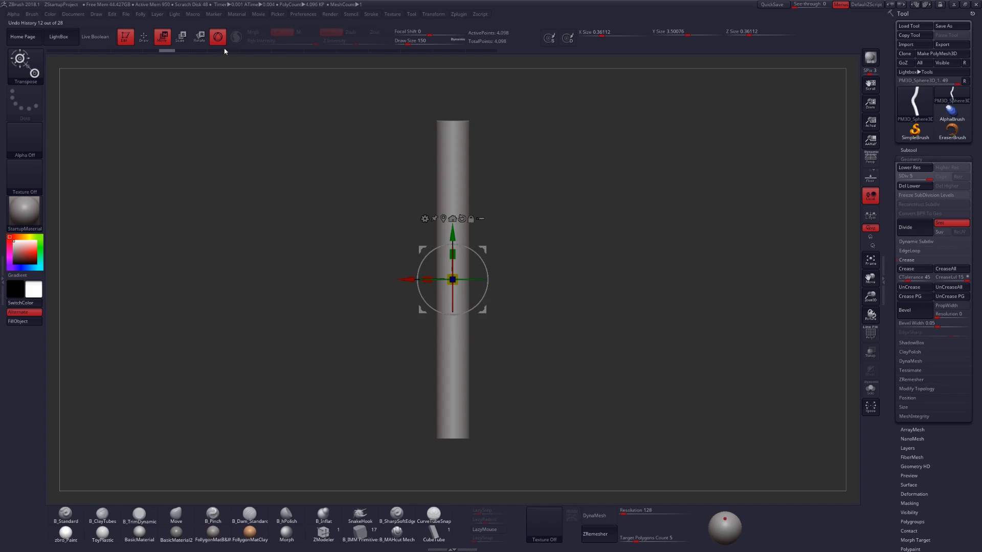
left_click(217, 37)
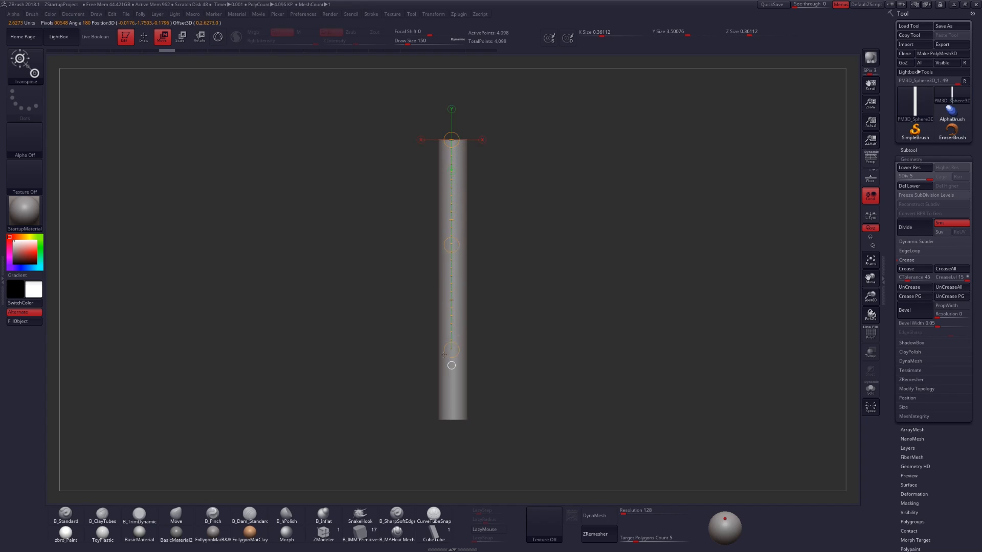
- Lay the action line along the cylinder and bend it into a gentle S-curve
left_click_drag(451, 365, 451, 420)
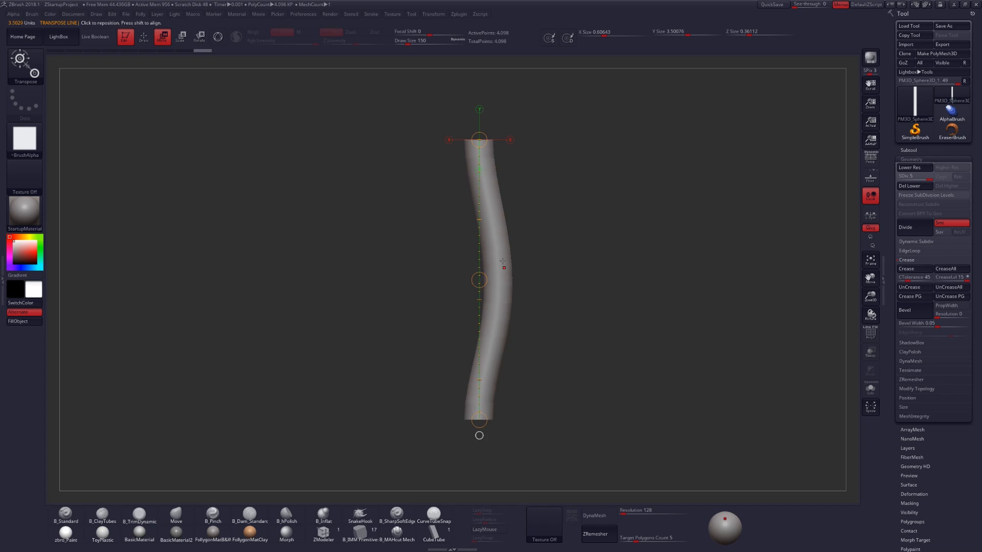
left_click_drag(478, 422, 558, 389)
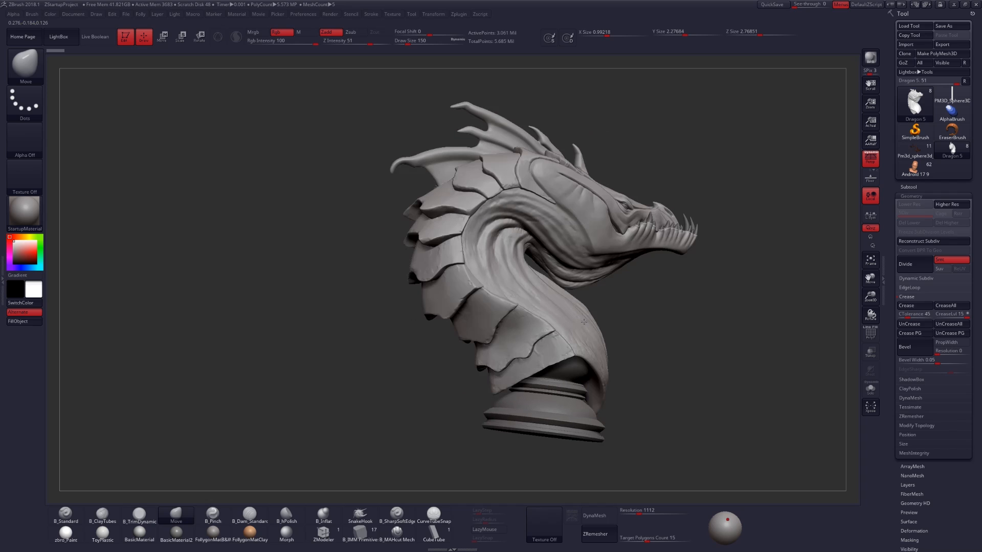
- Make a final selection in the Tool palette before leaving the dragon bust session
left_click(914, 101)
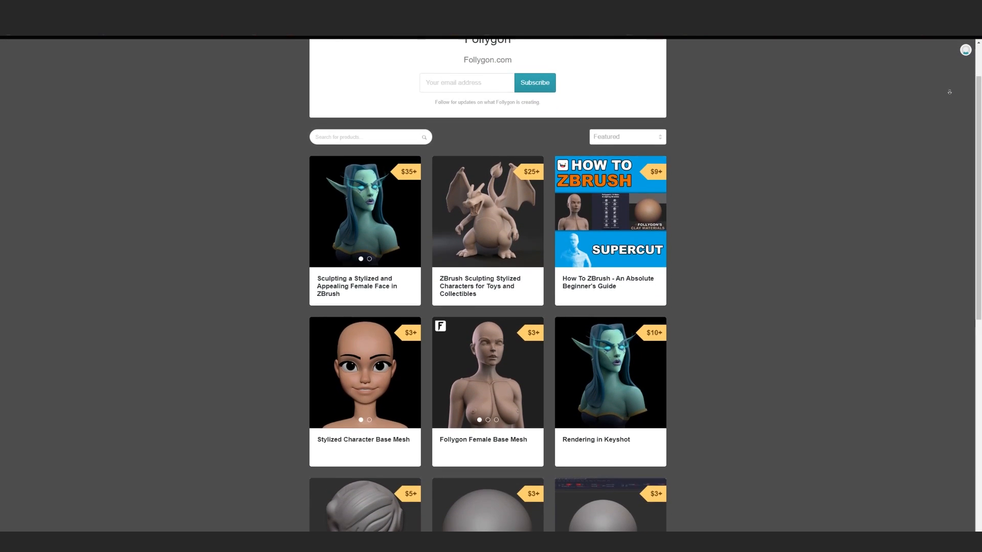
scroll("down", 3)
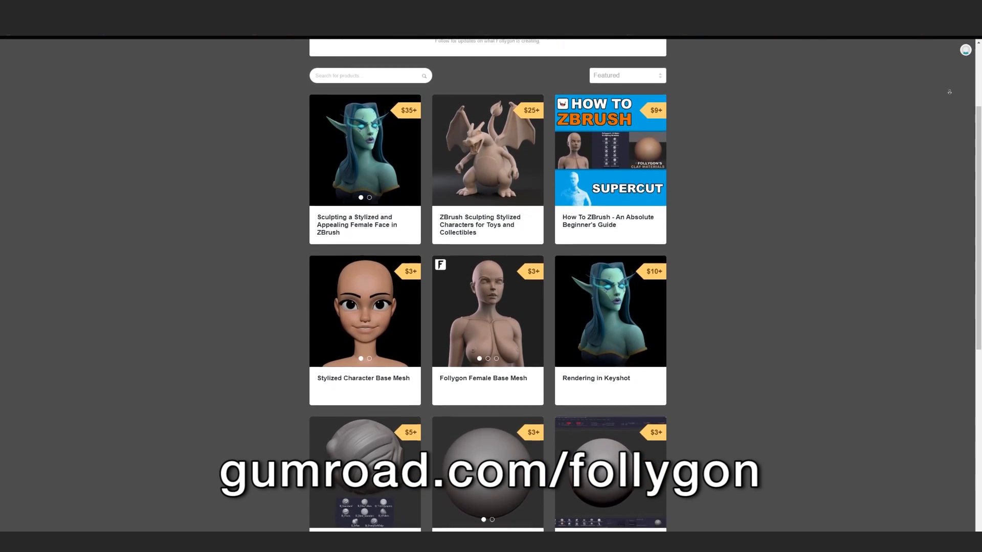
scroll("down", 3)
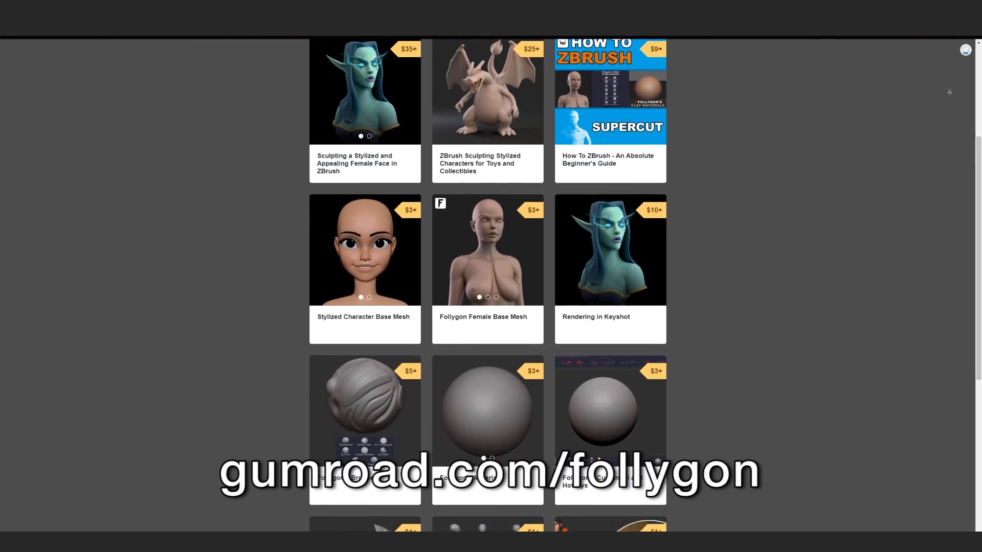
scroll("down", 3)
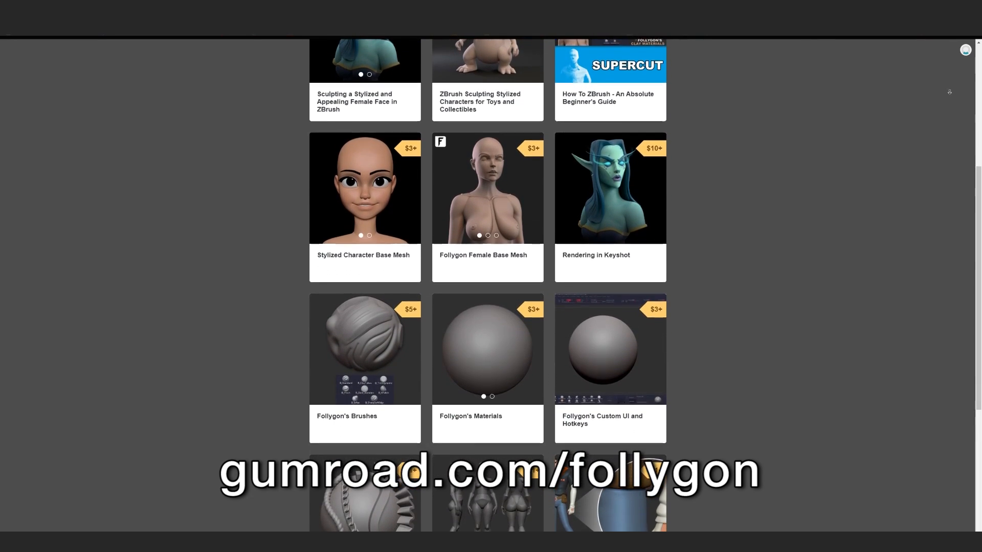
scroll("down", 3)
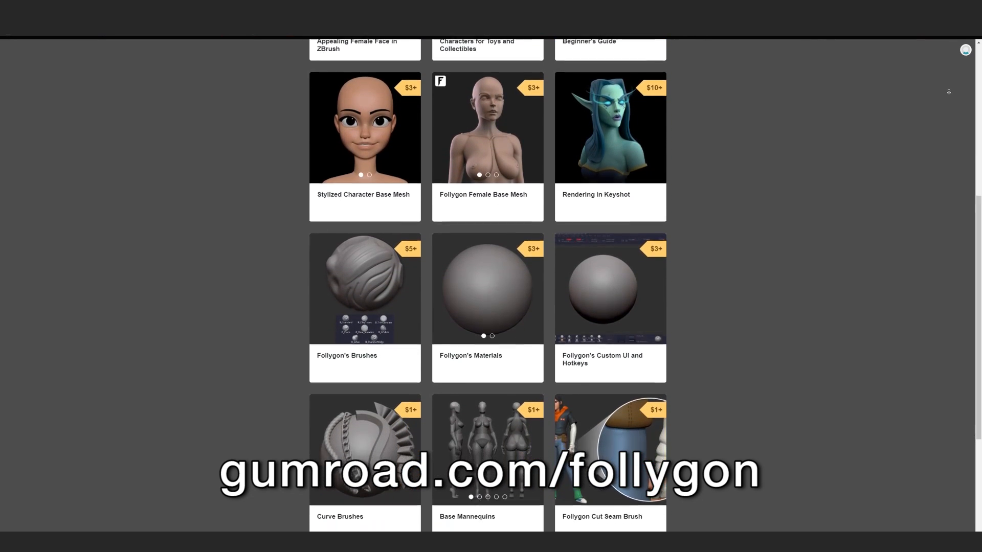
scroll("down", 3)
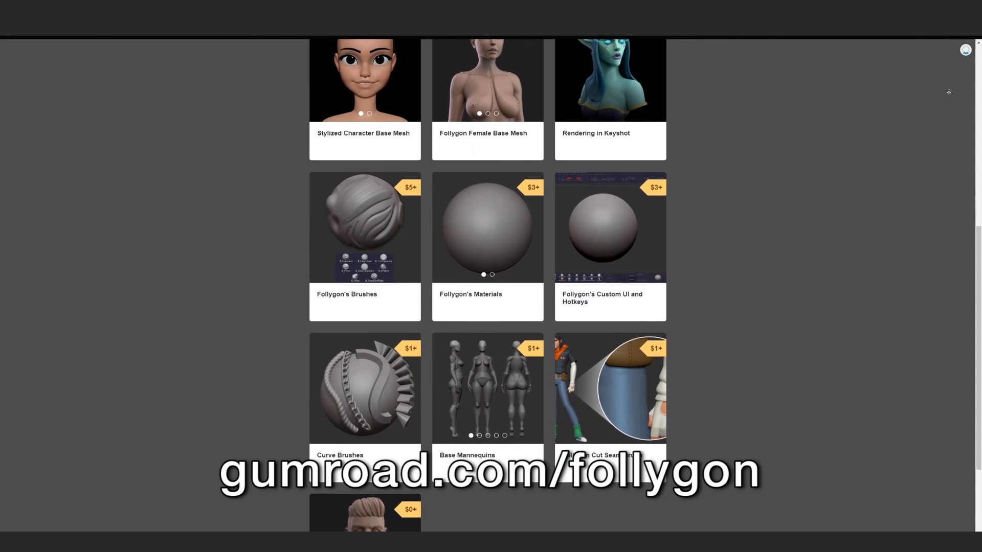